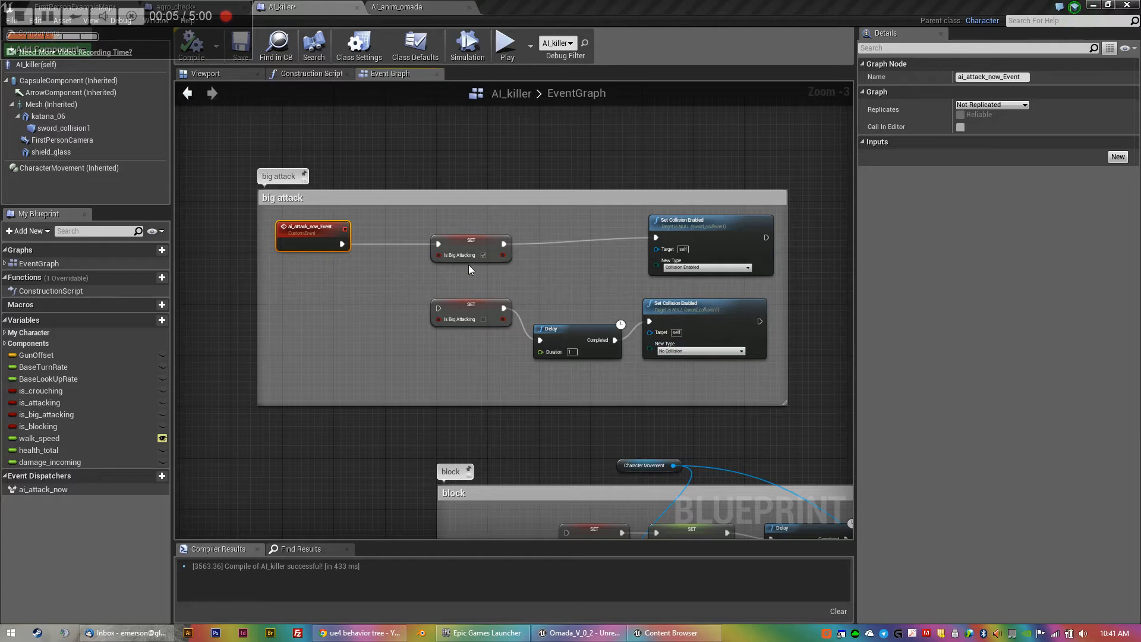
mouse_move(460, 256)
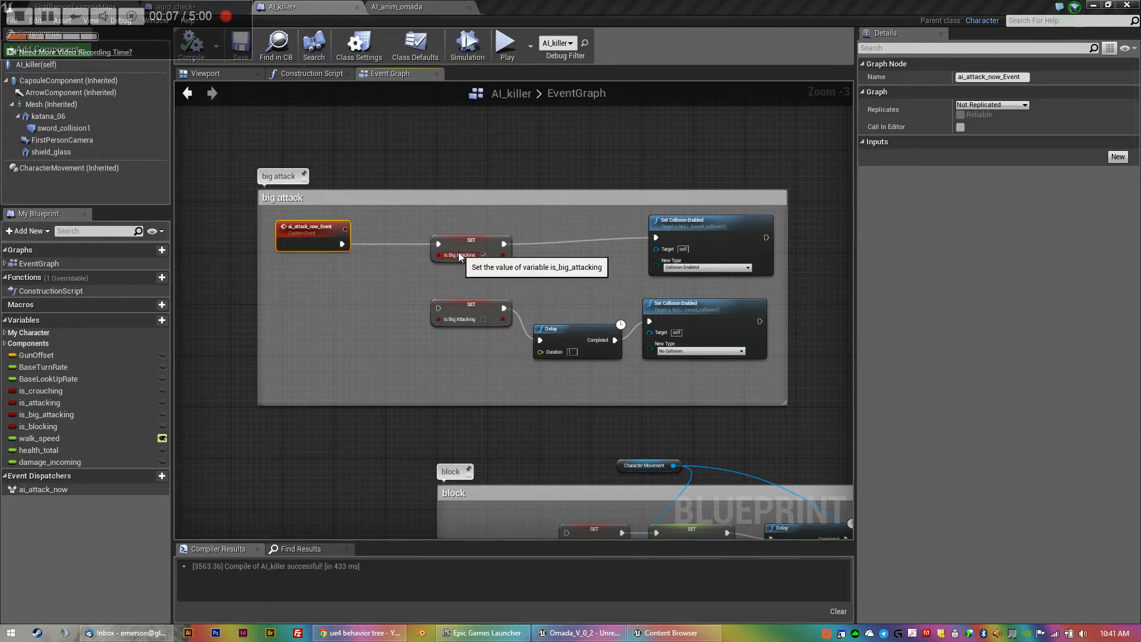
mouse_move(451, 312)
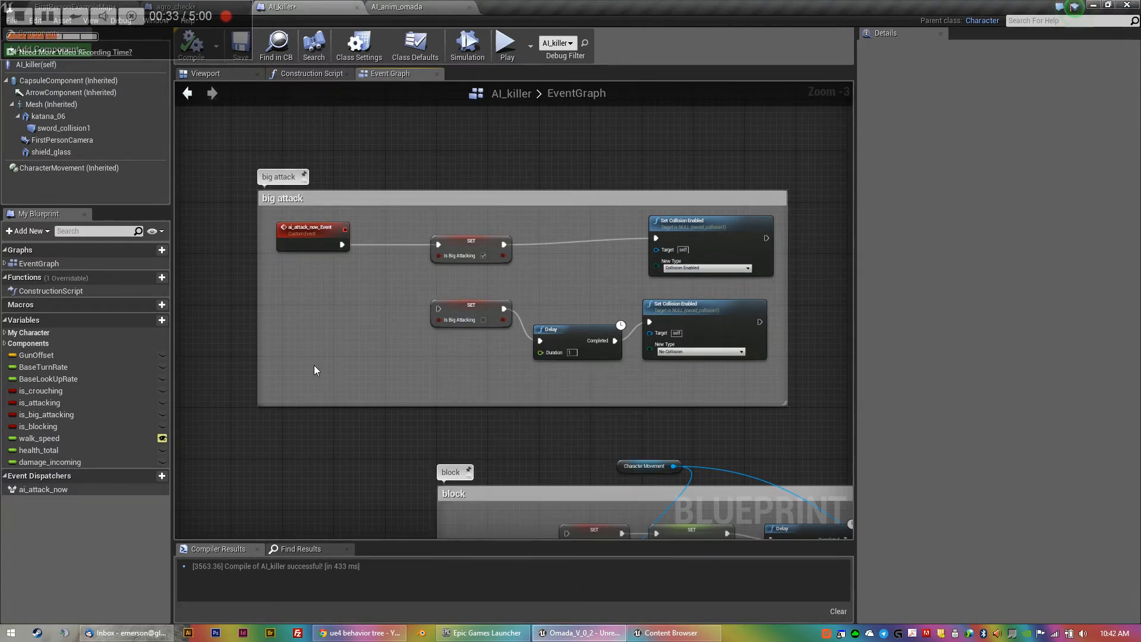
mouse_move(306, 375)
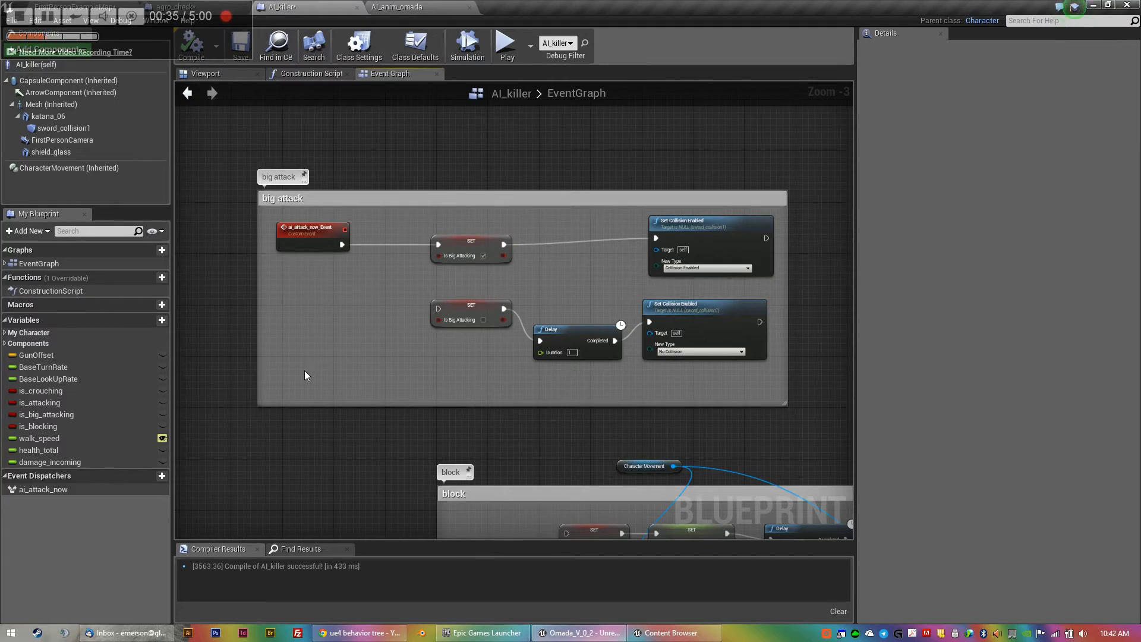
mouse_move(283, 205)
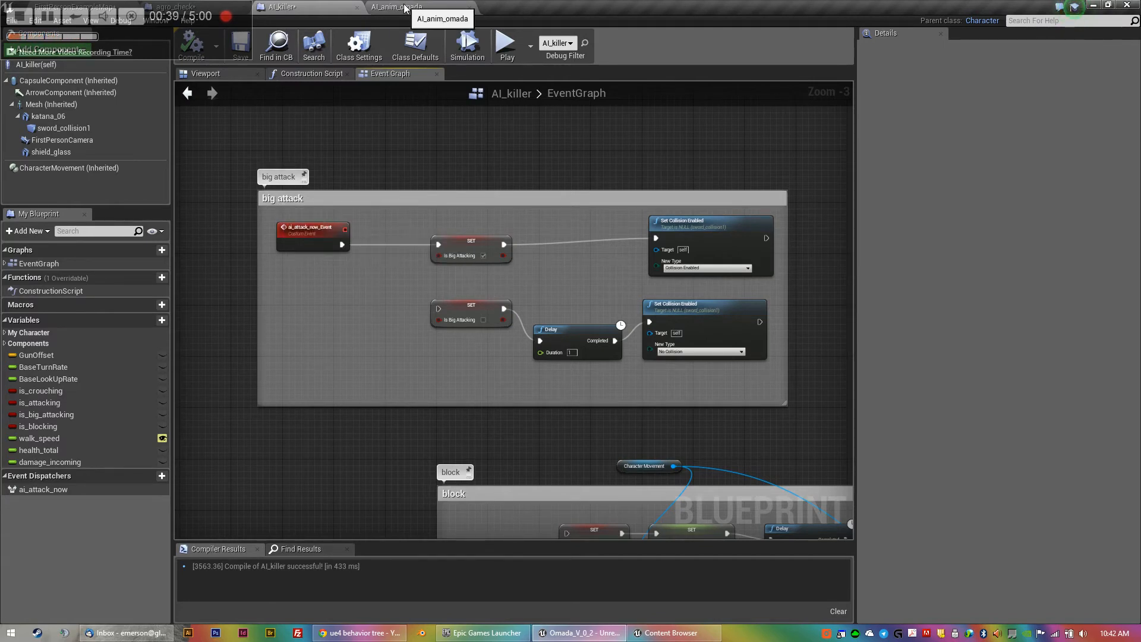
- Review AI_anim_omada's event graph: pawn cast, speed, pitch, crouch sets and attack groups
click(396, 7)
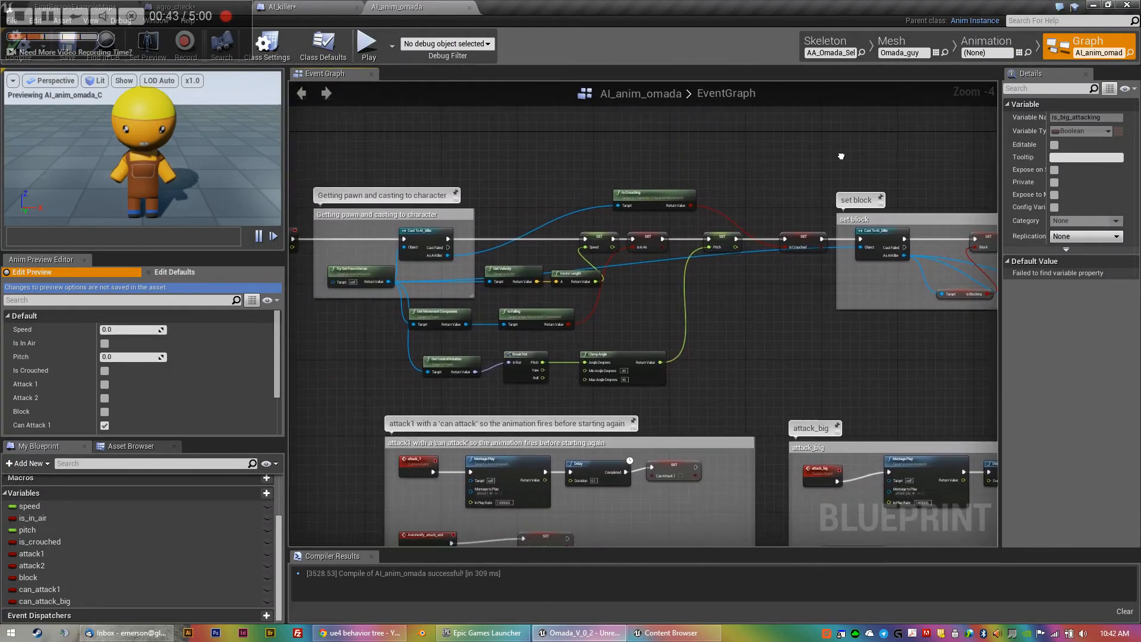
mouse_move(791, 162)
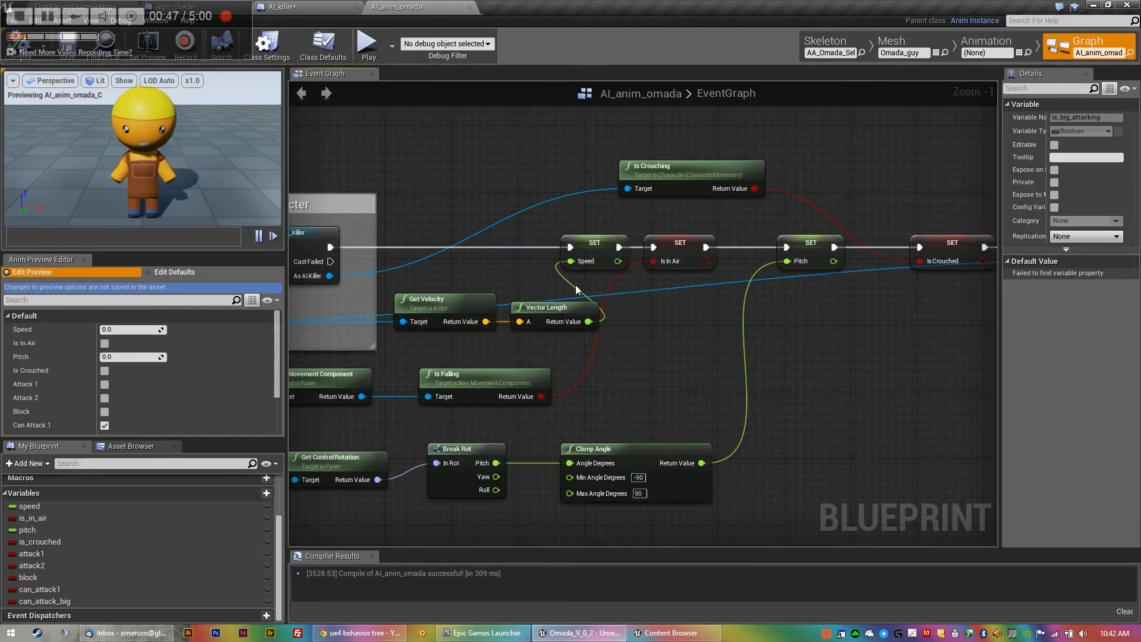
scroll(down, 3)
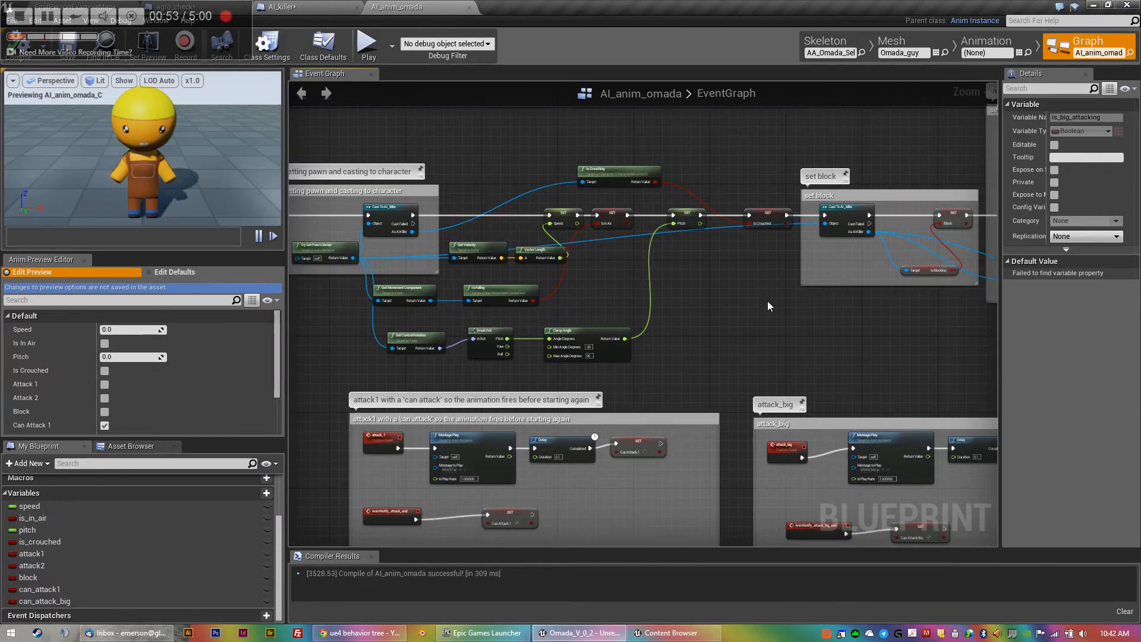
mouse_move(744, 345)
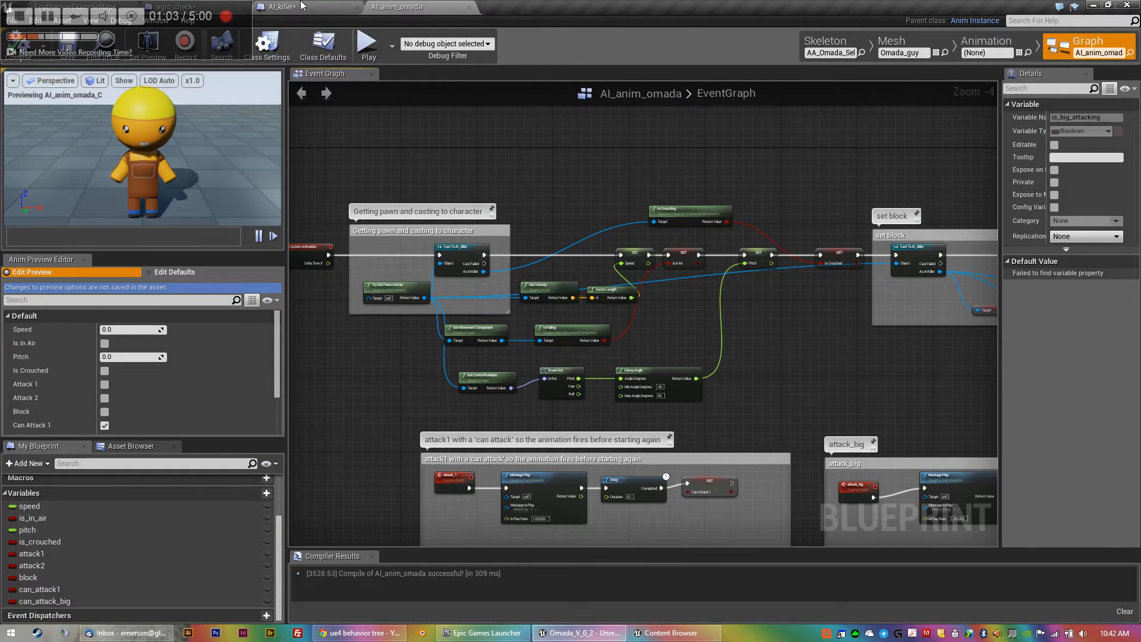
- Add a new event dispatcher to AI_killer beside ai_attack_now and name it block_block
click(281, 7)
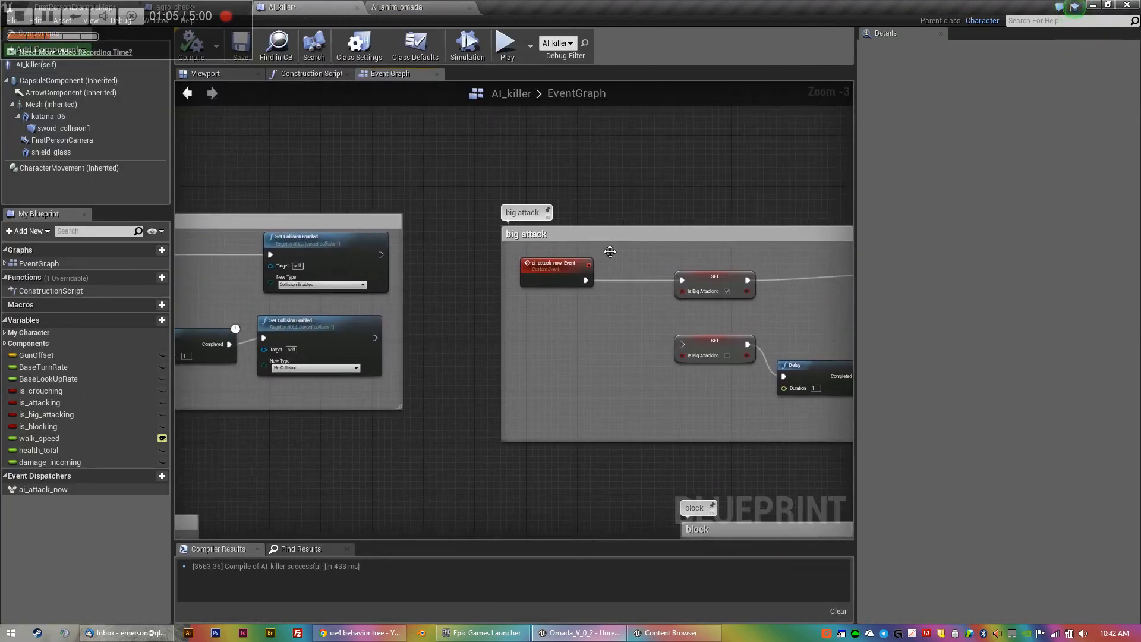
scroll(up, 3)
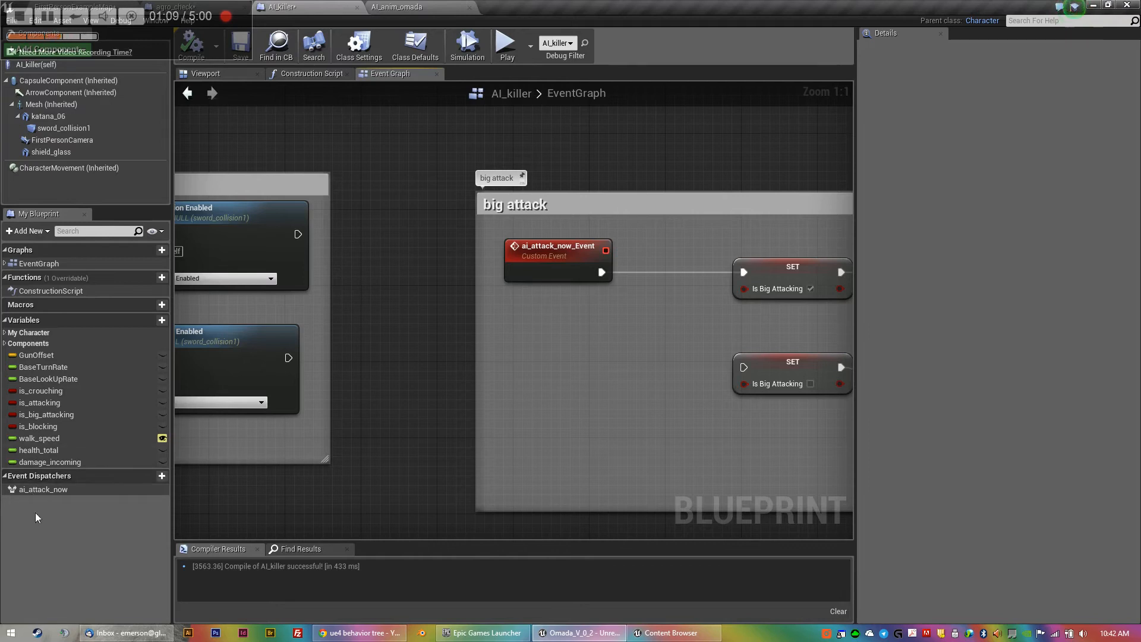
click(161, 476)
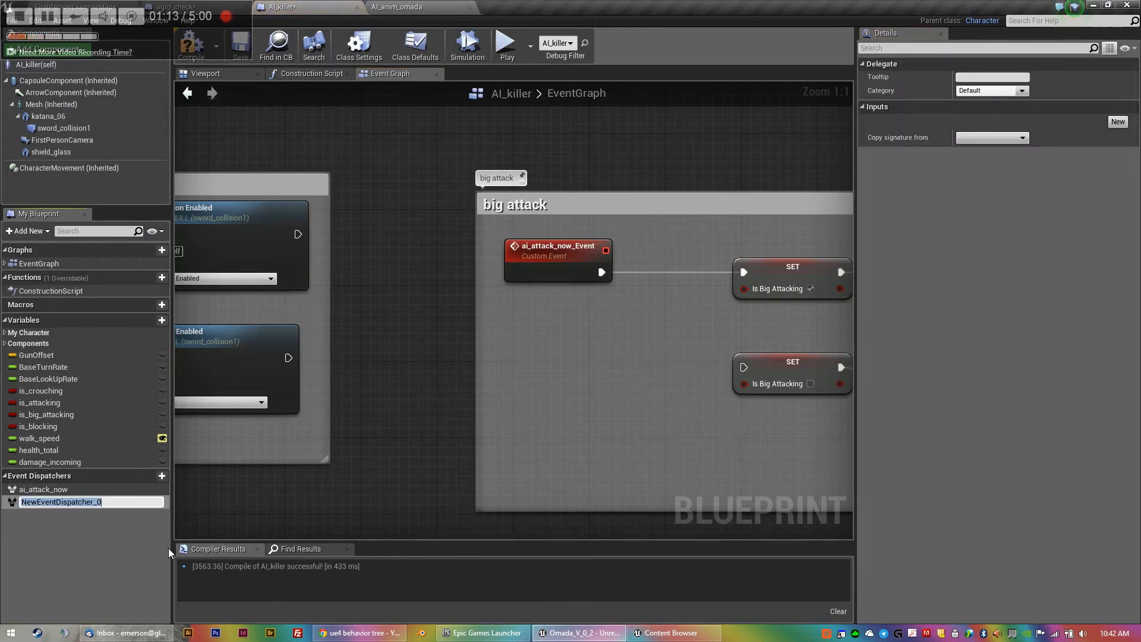
text(block_block)
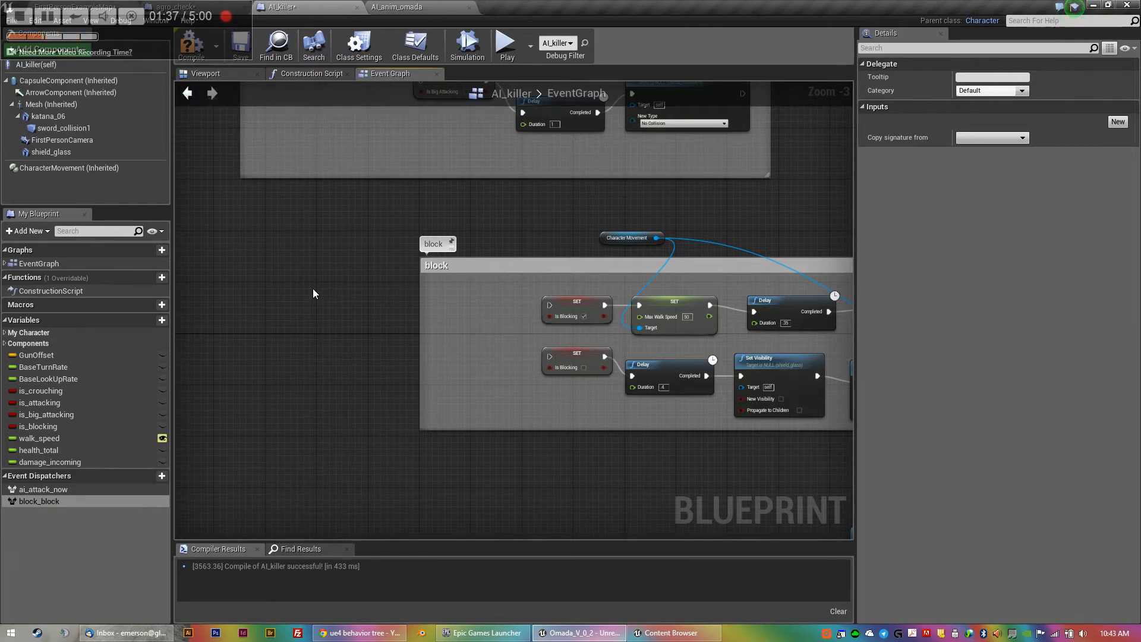
mouse_move(305, 316)
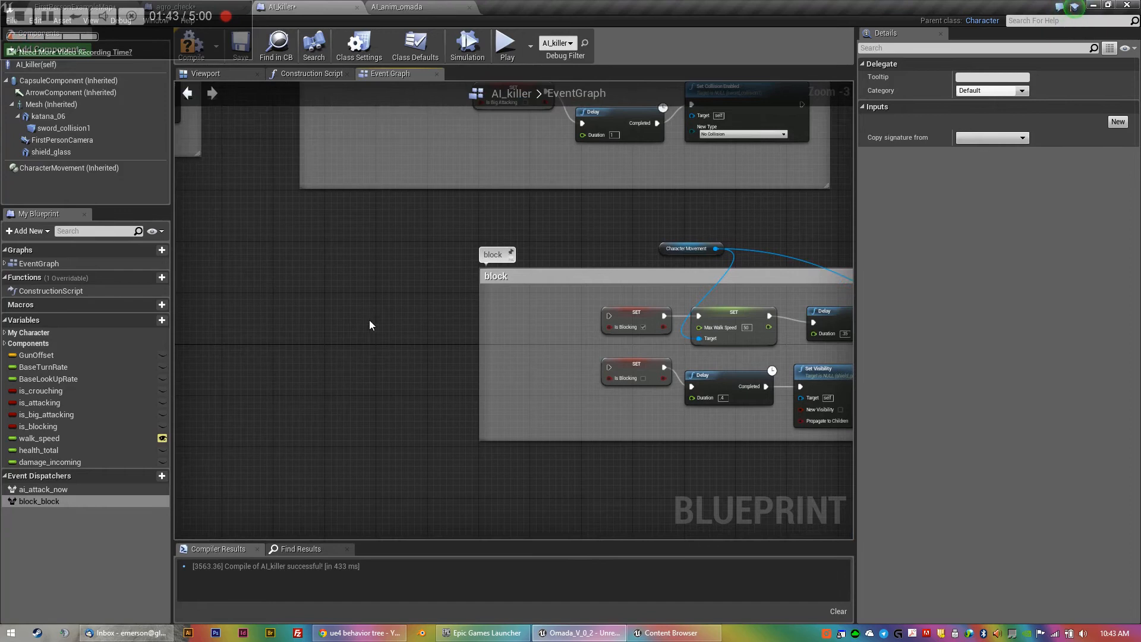
mouse_move(408, 317)
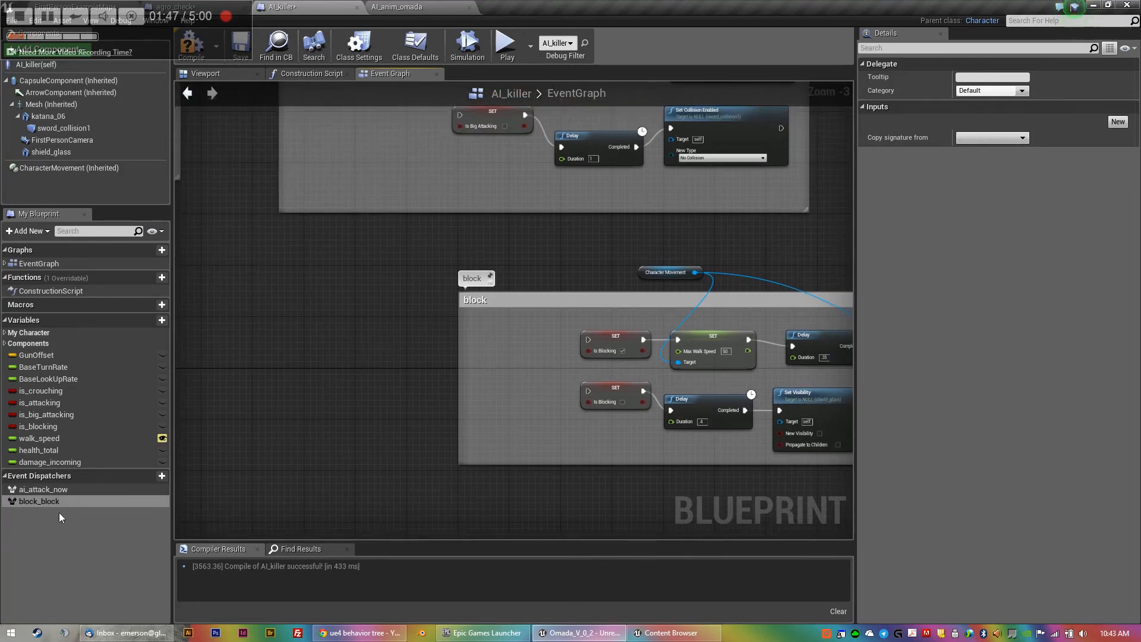
- Drag block_block into AI_killer's block group to get its Call/Bind/Event/Assign options
click(40, 500)
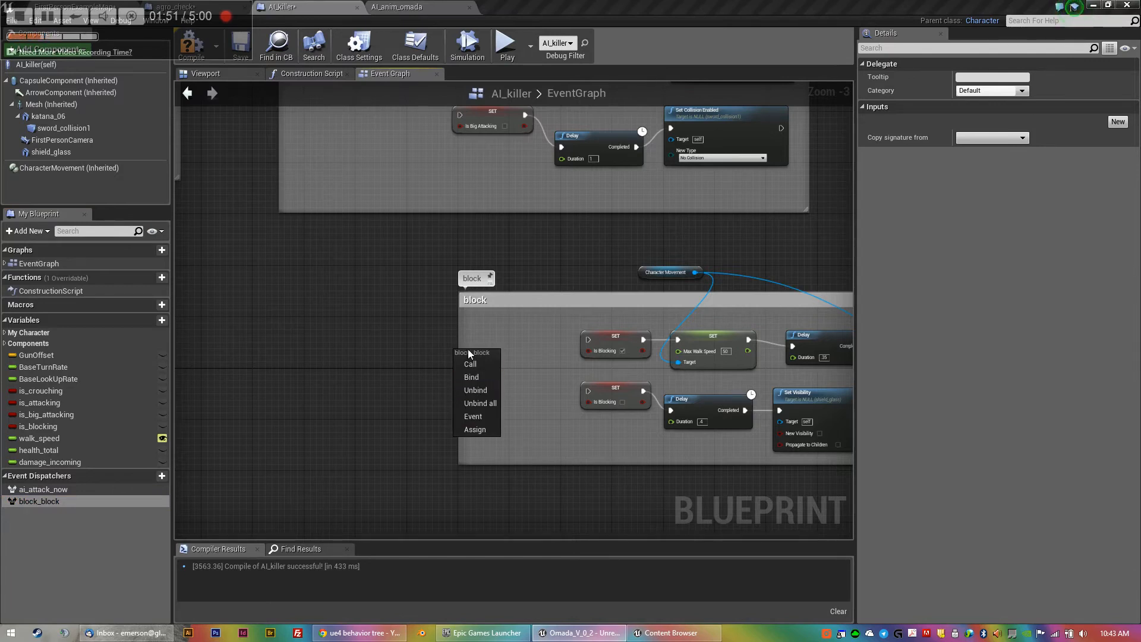
mouse_move(474, 389)
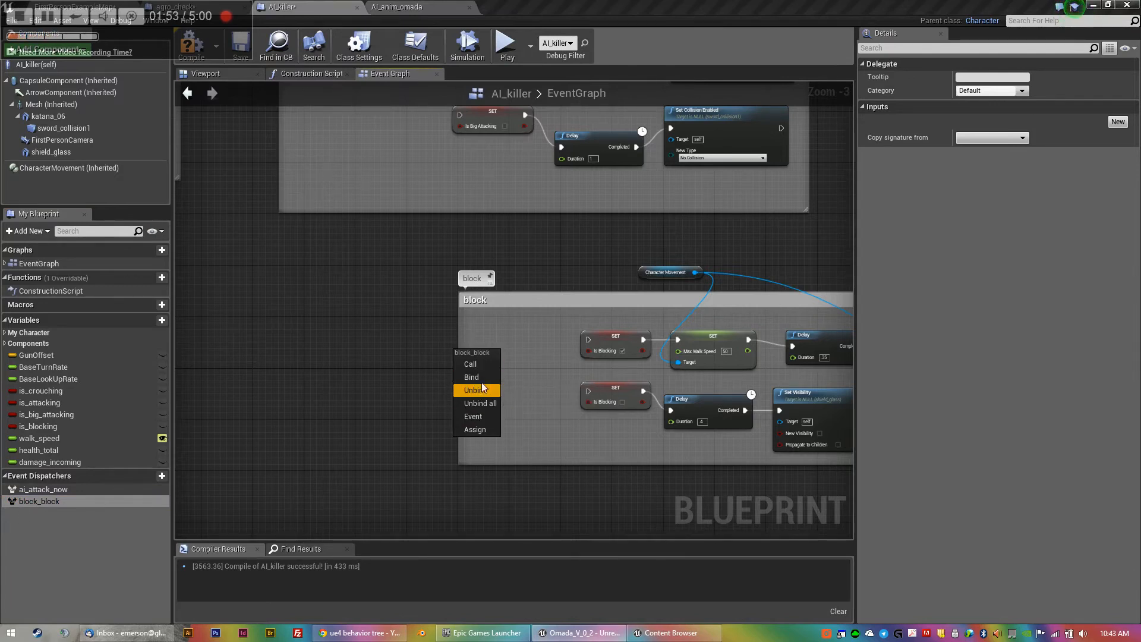
mouse_move(477, 377)
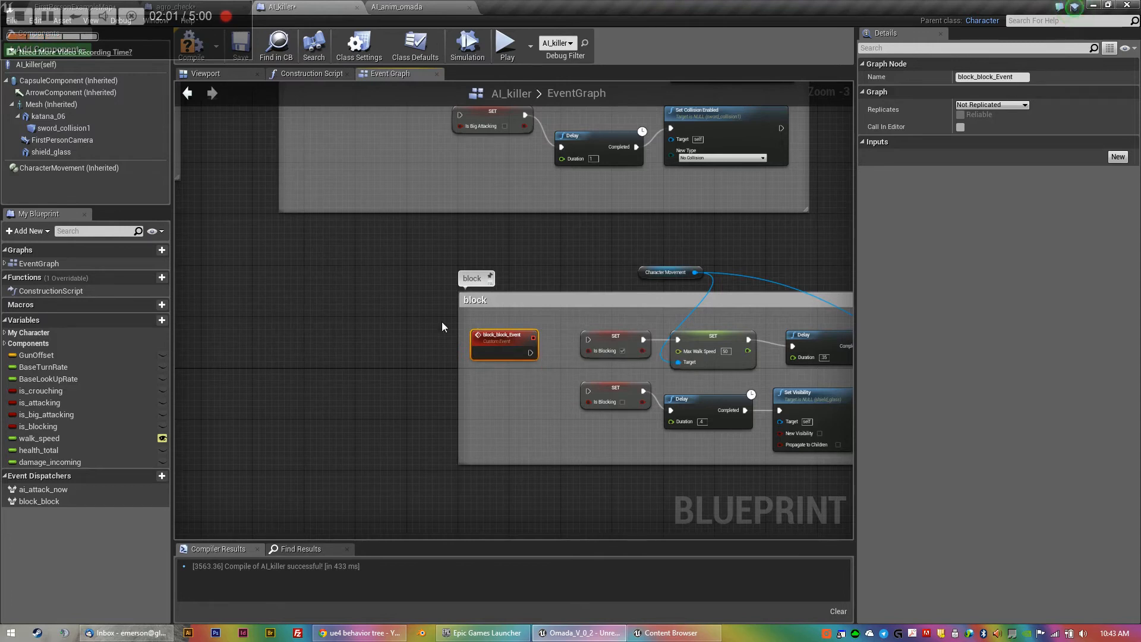
mouse_move(518, 356)
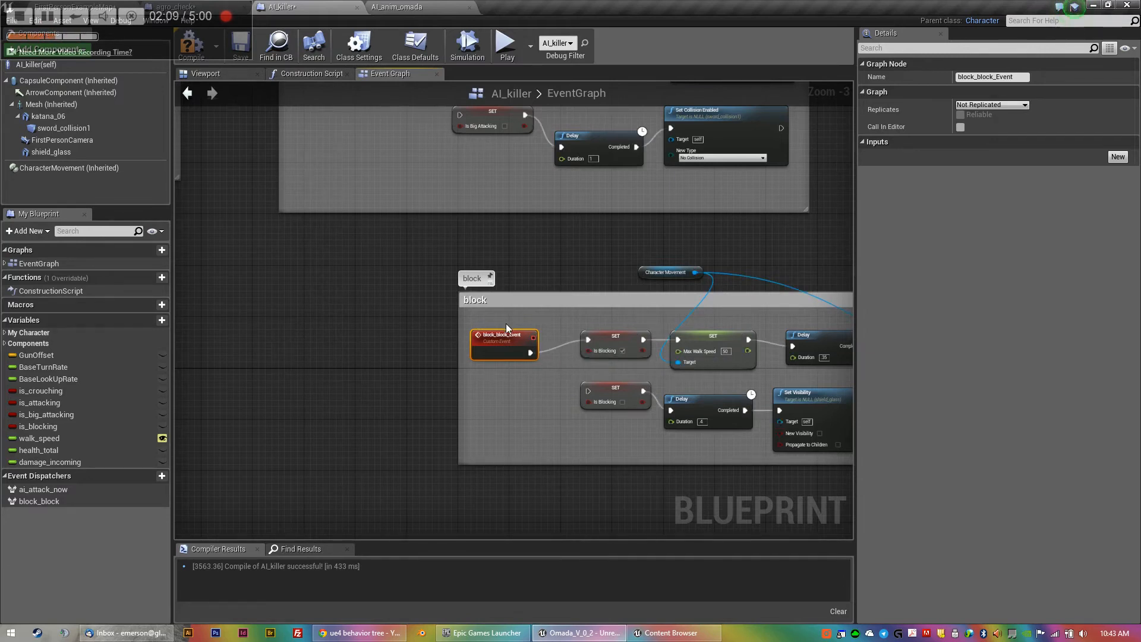
mouse_move(506, 347)
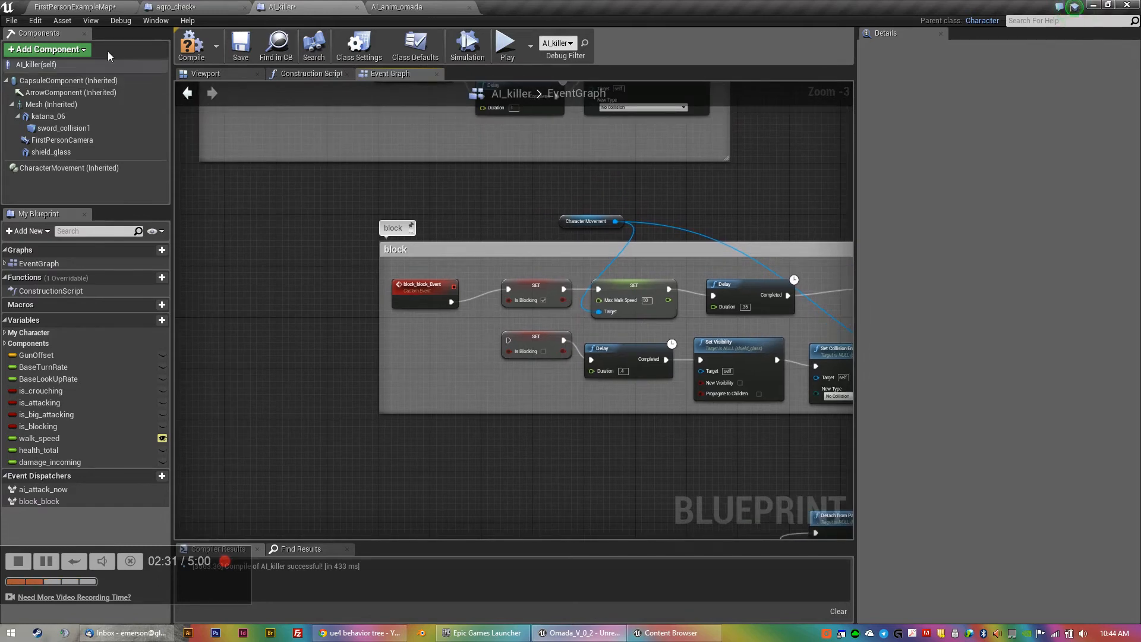
- Compare AI_anim_omada with AI_killer's attack and block_block_Event custom event sections
click(396, 7)
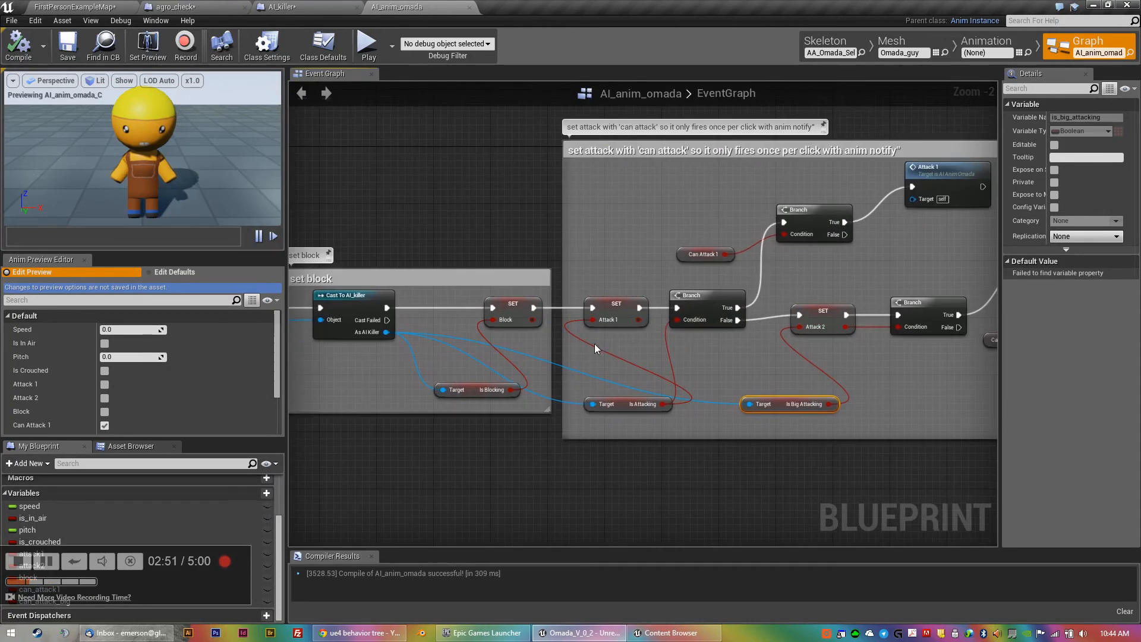
mouse_move(357, 319)
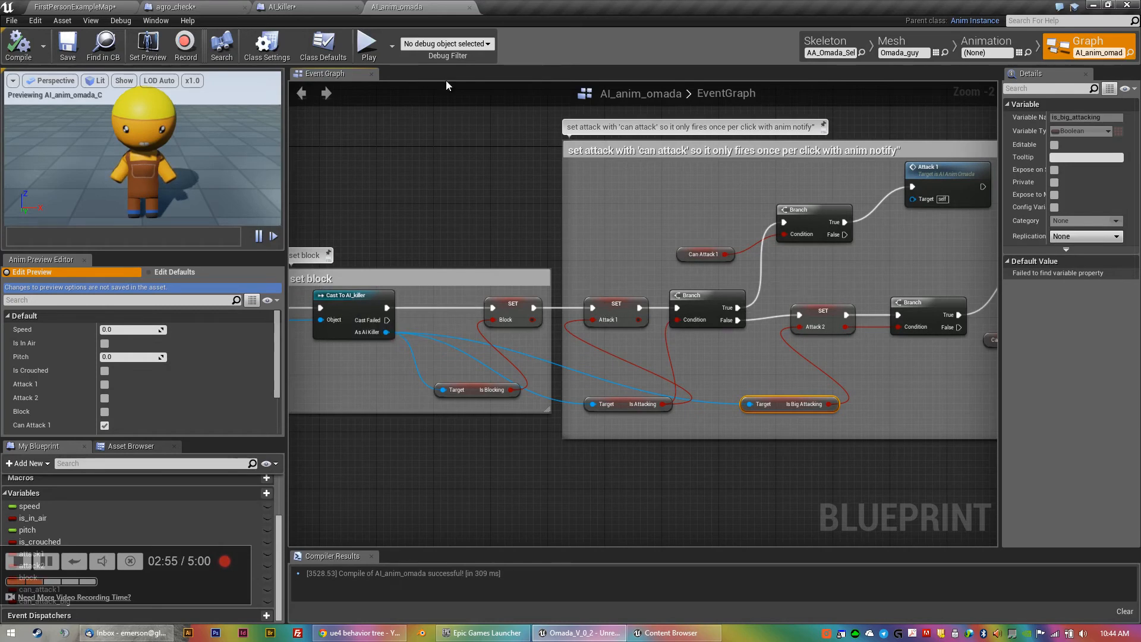
click(278, 8)
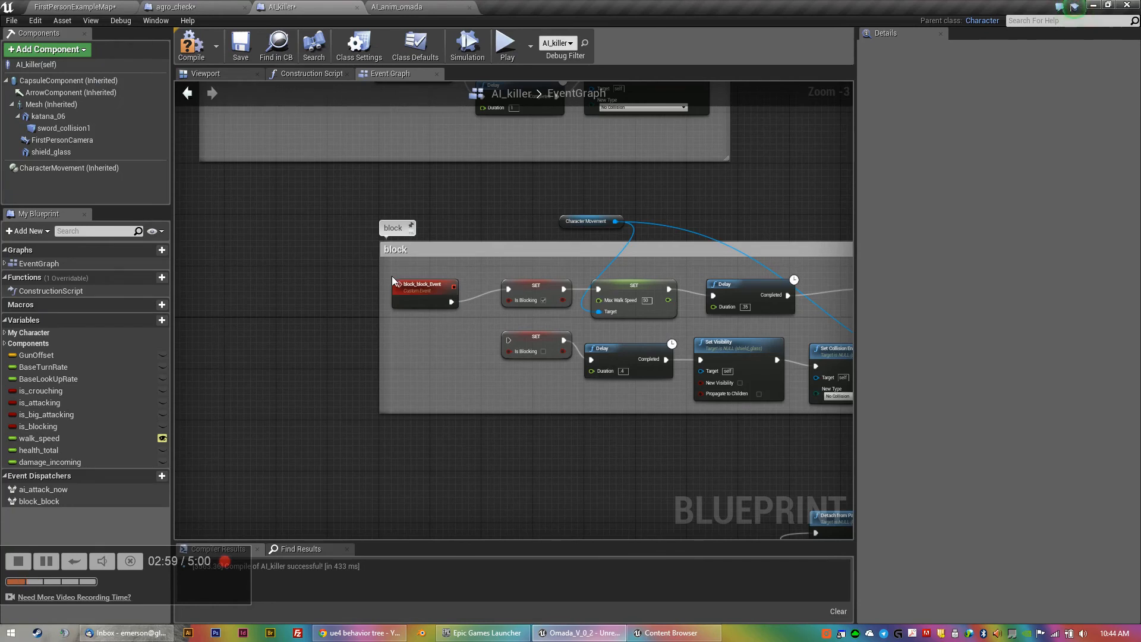
mouse_move(333, 274)
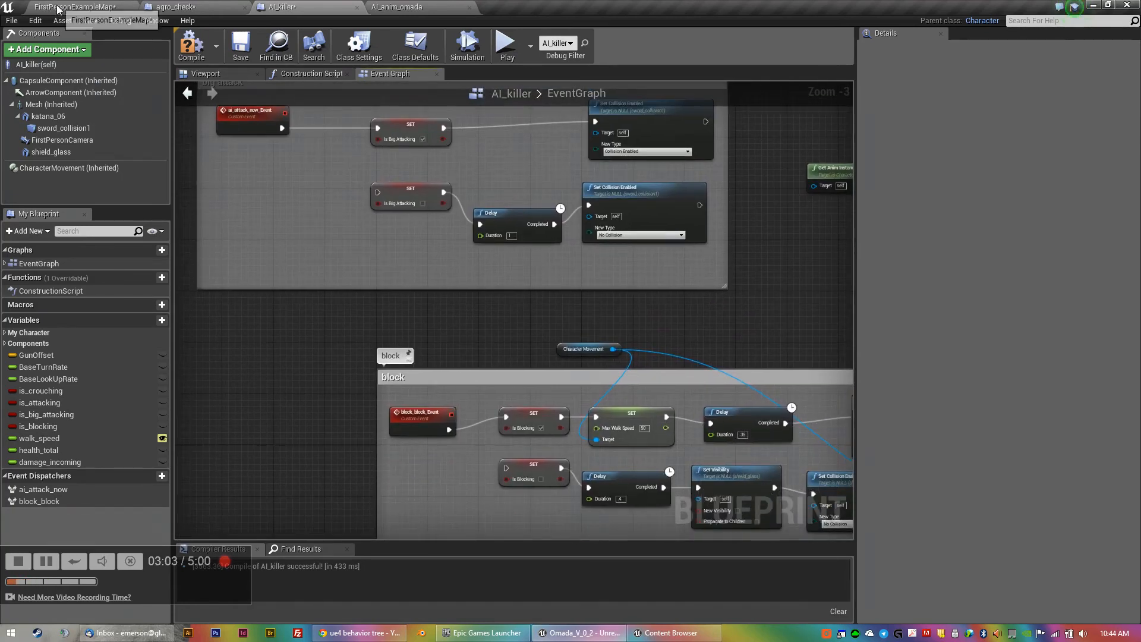
click(73, 8)
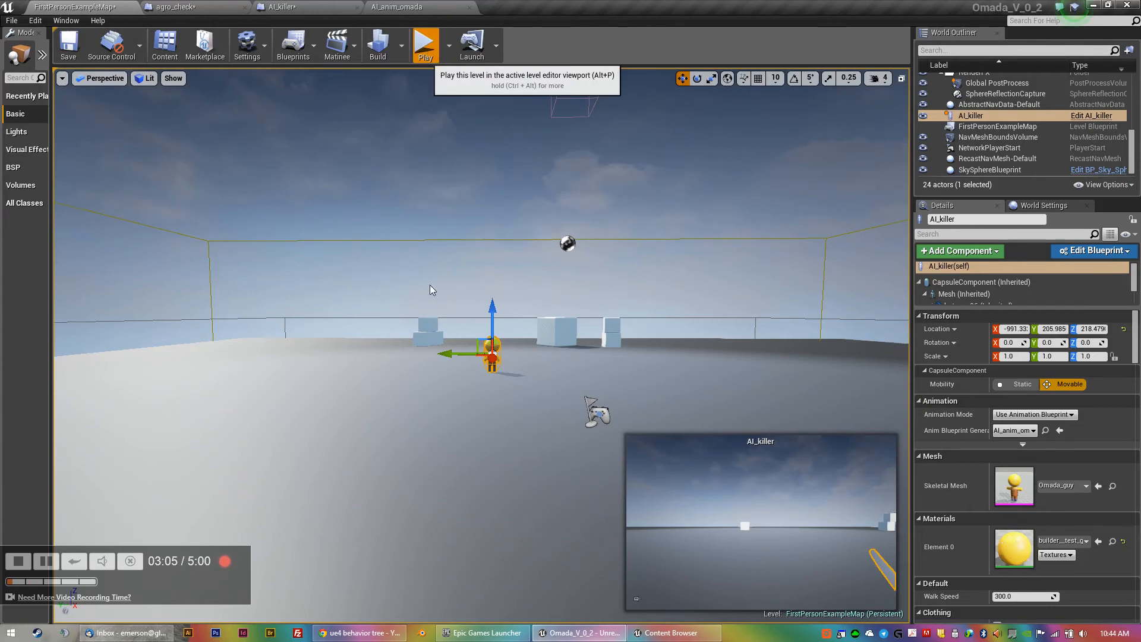
click(425, 44)
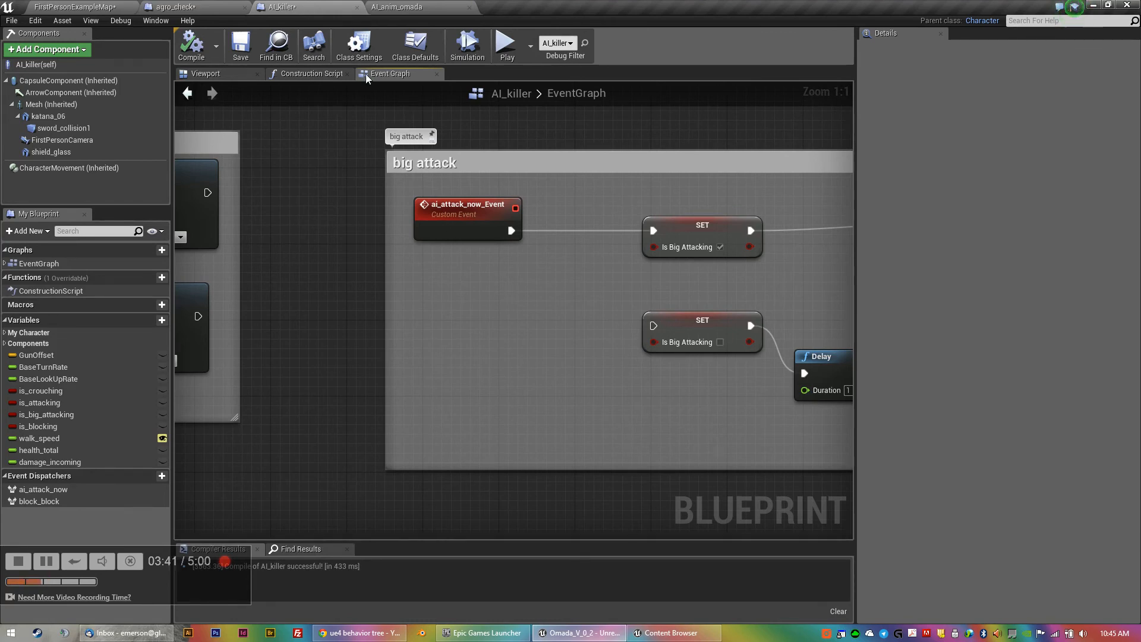
- Bring up the agro_check service graph with its blackboard sets and Simple Move to Actor
click(394, 7)
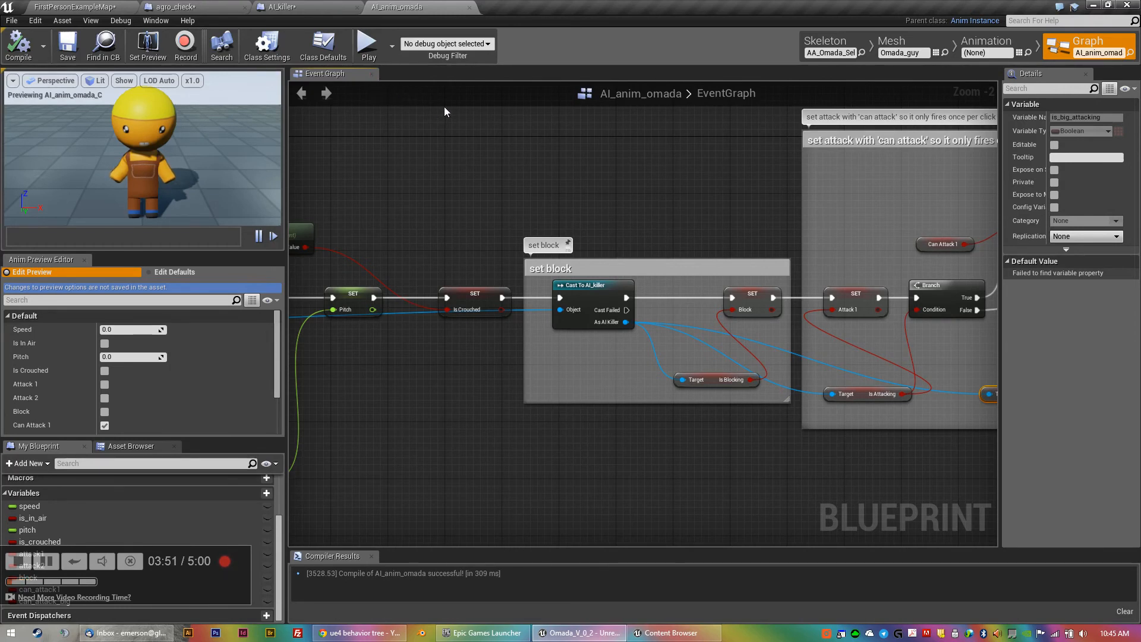
click(284, 7)
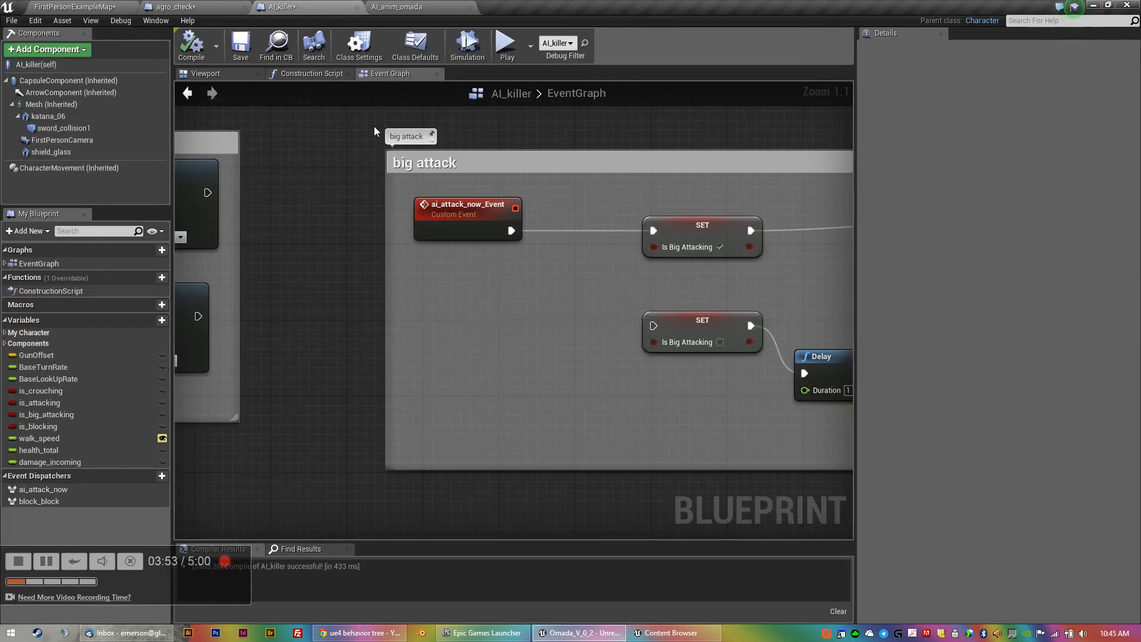
mouse_move(374, 121)
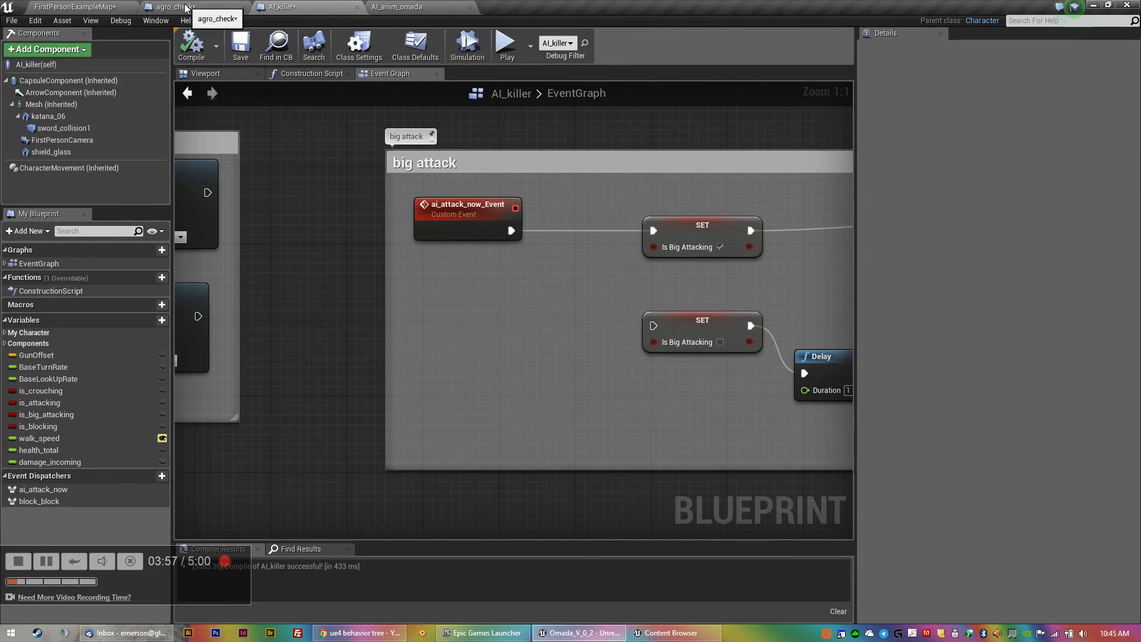
click(173, 7)
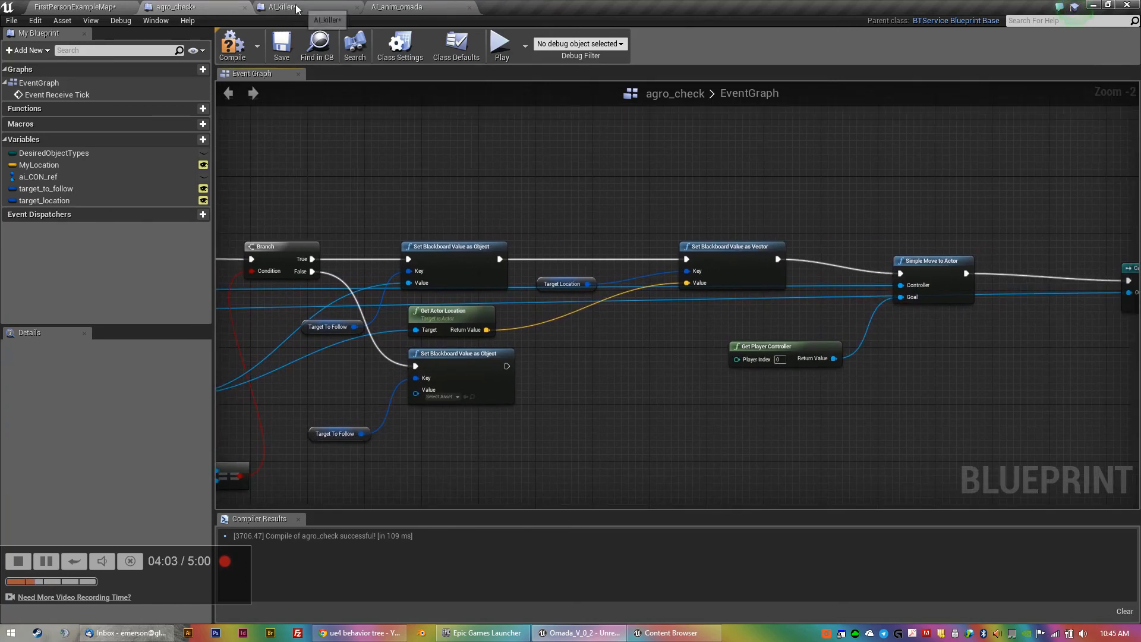
click(397, 7)
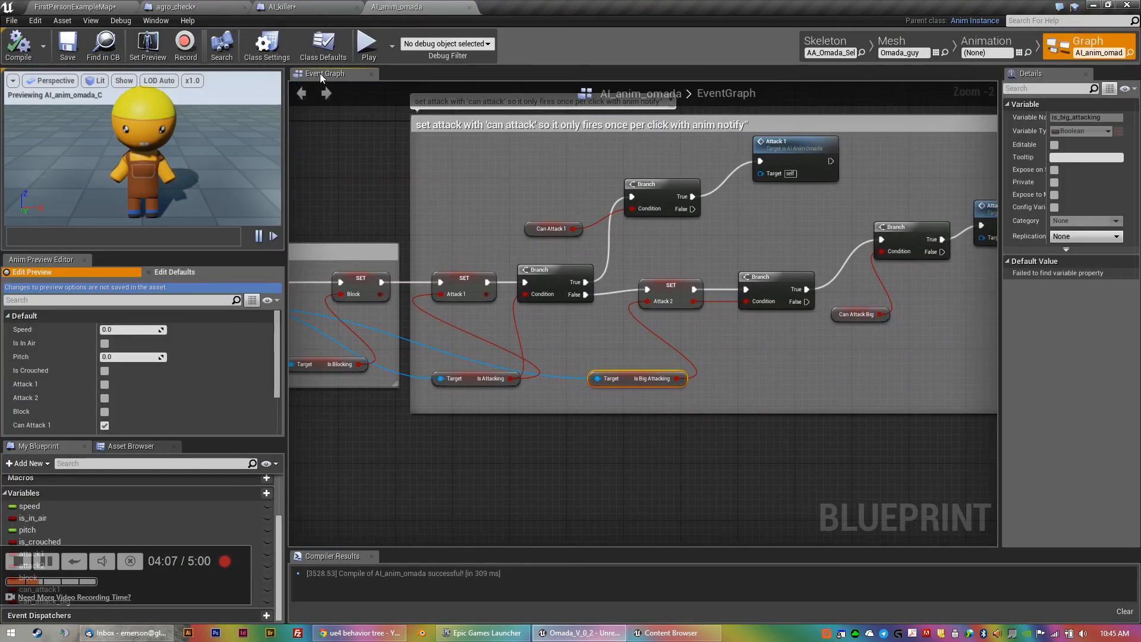
click(193, 7)
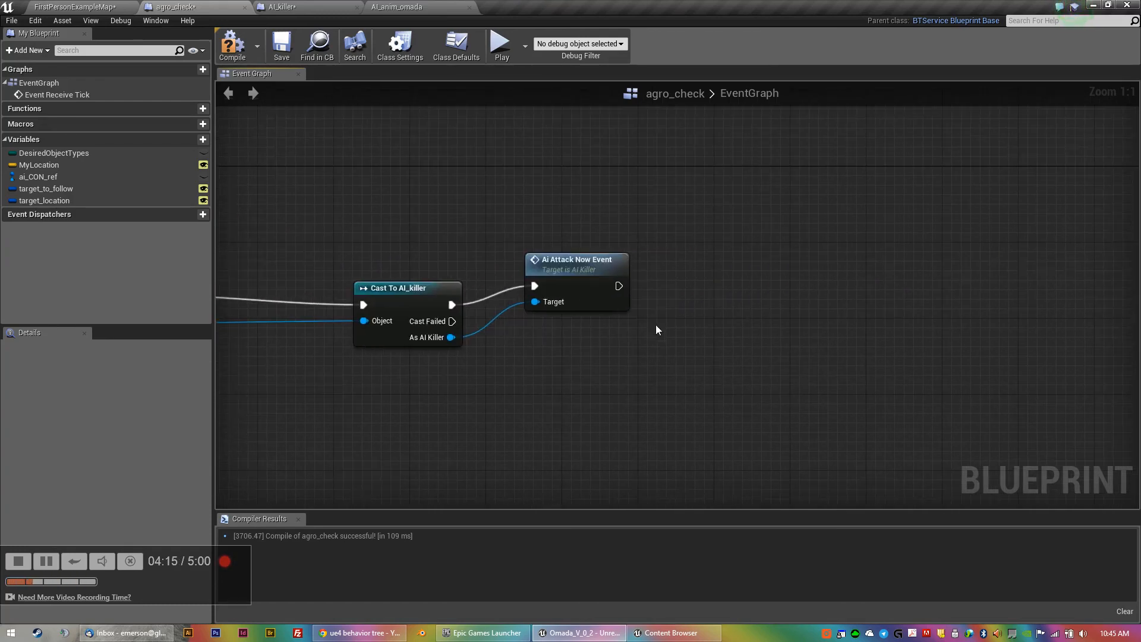
drag(408, 287, 361, 259)
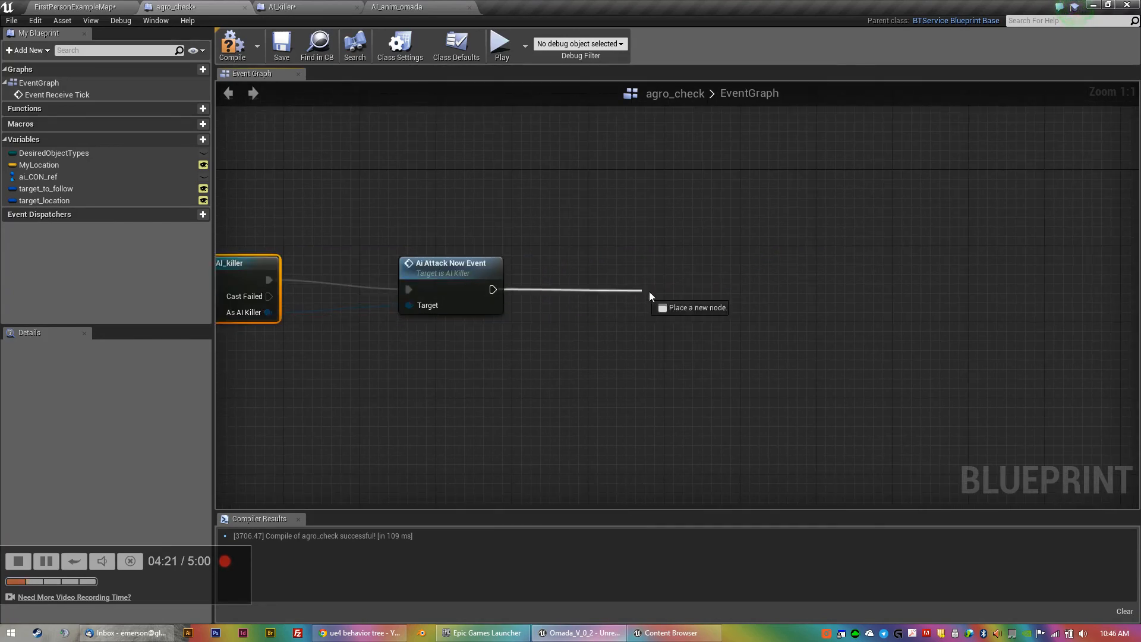
- Chain a 5-second Delay after the attack call, then a Block Block Event call on the AI_killer cast
text(del)
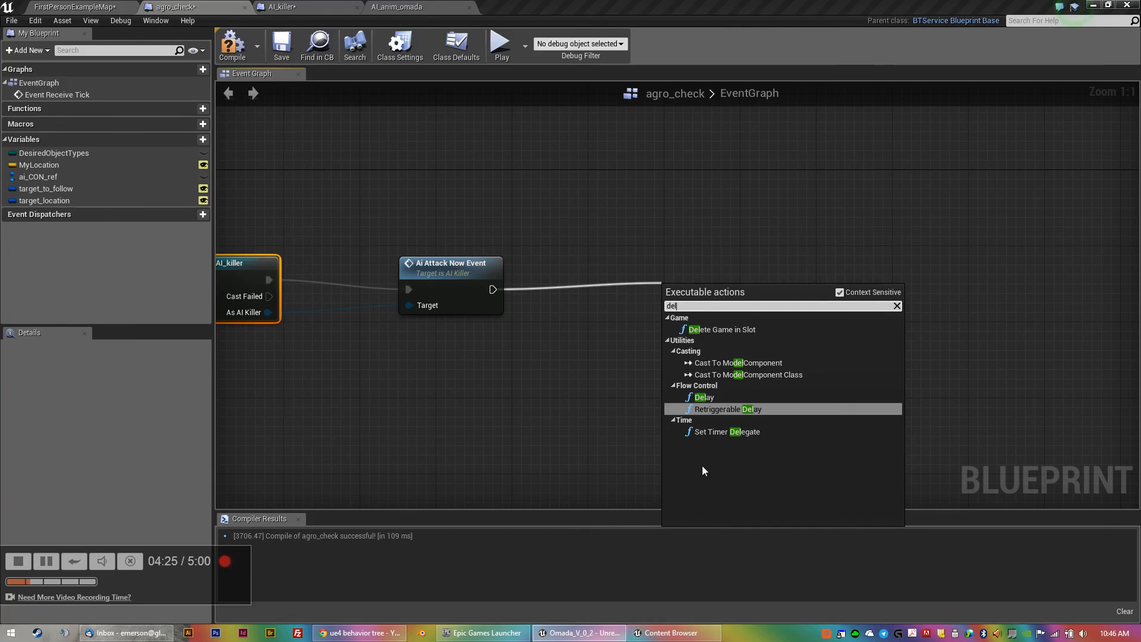
mouse_move(703, 397)
text(5)
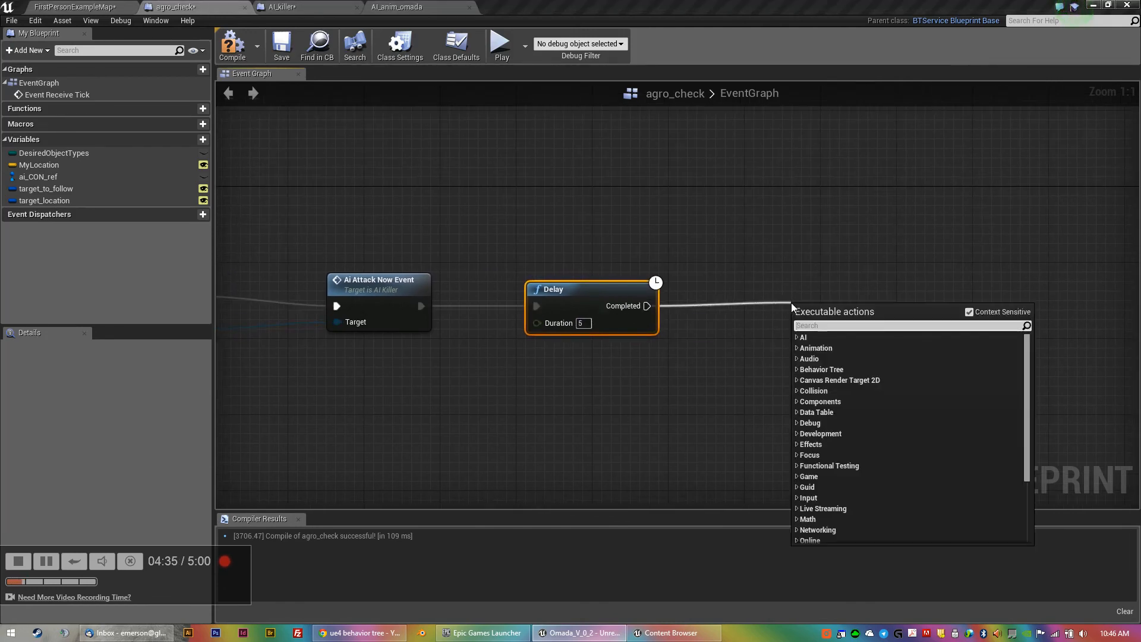
text(ai)
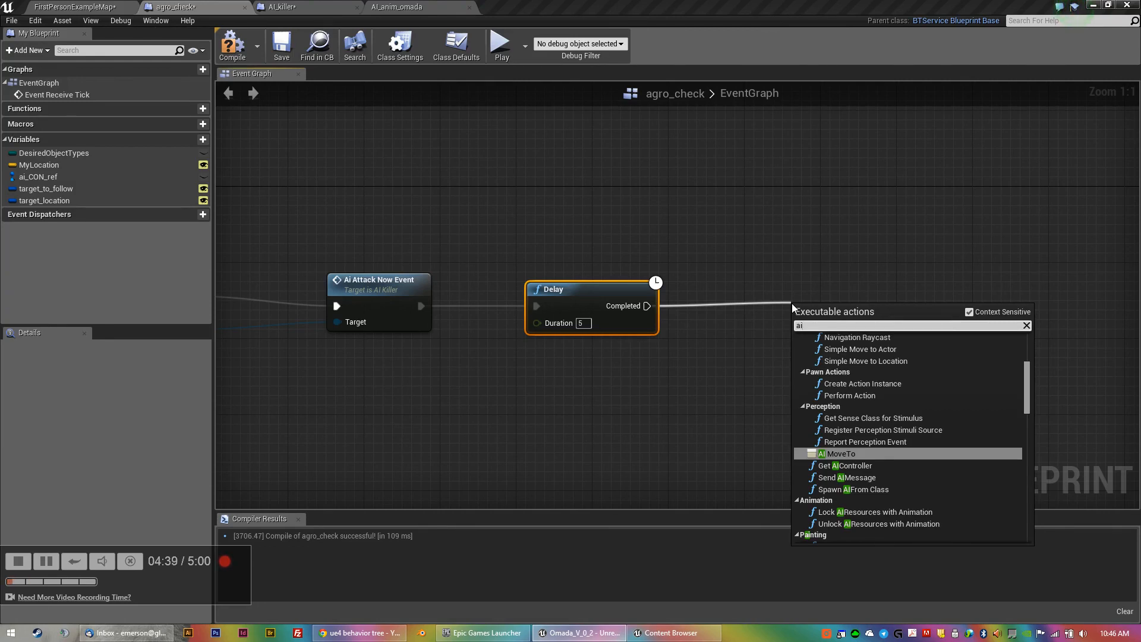
text(block)
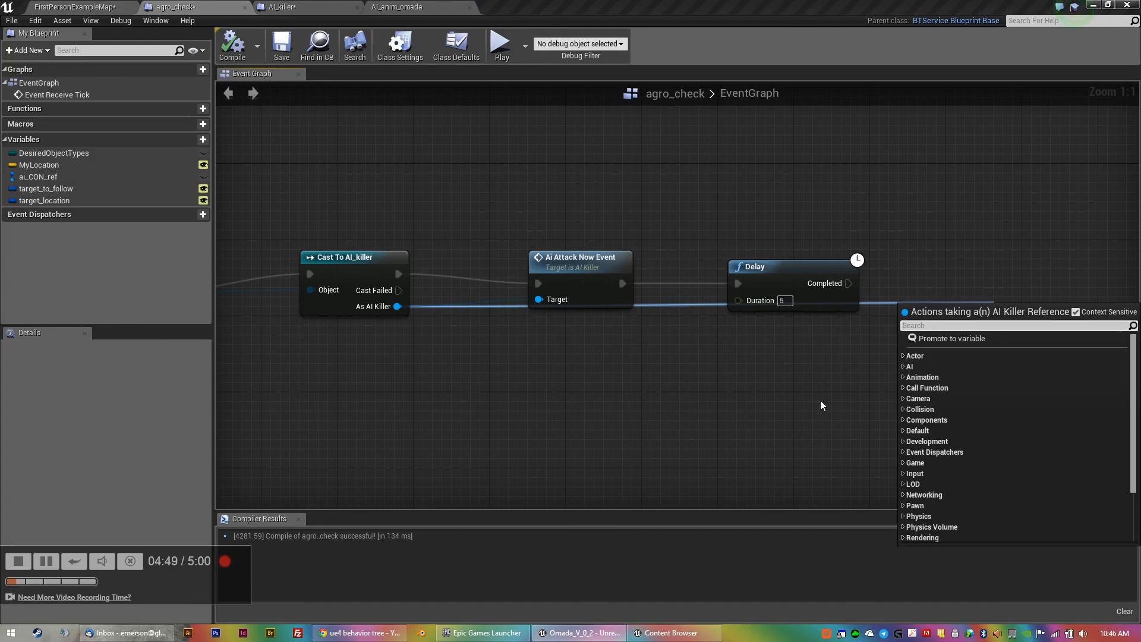
text(blo)
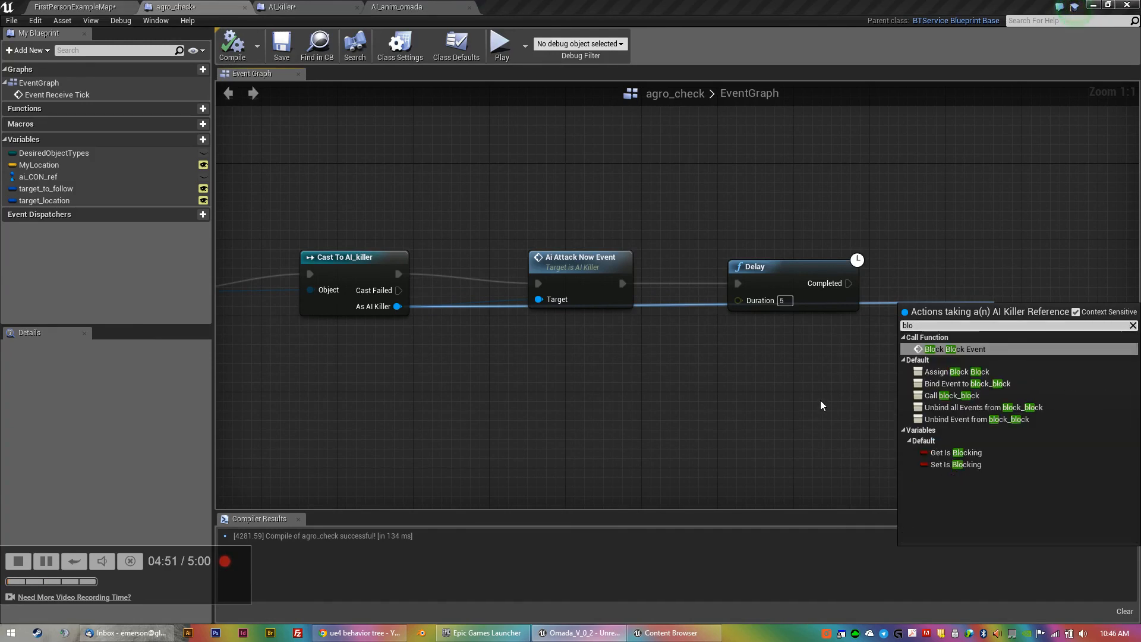
mouse_move(953, 349)
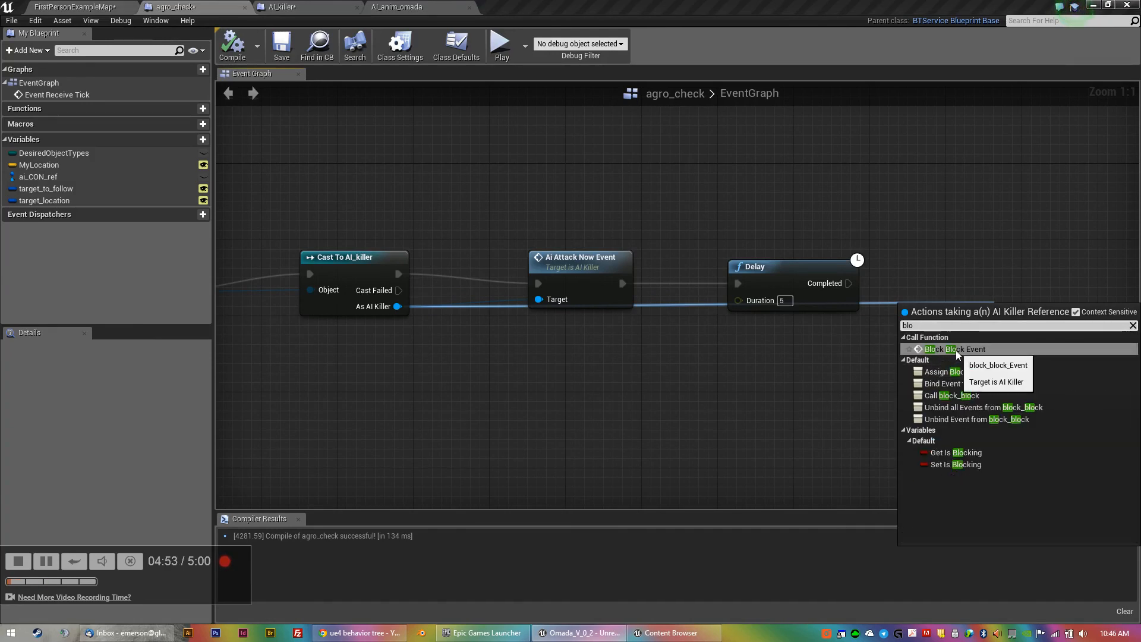
click(955, 348)
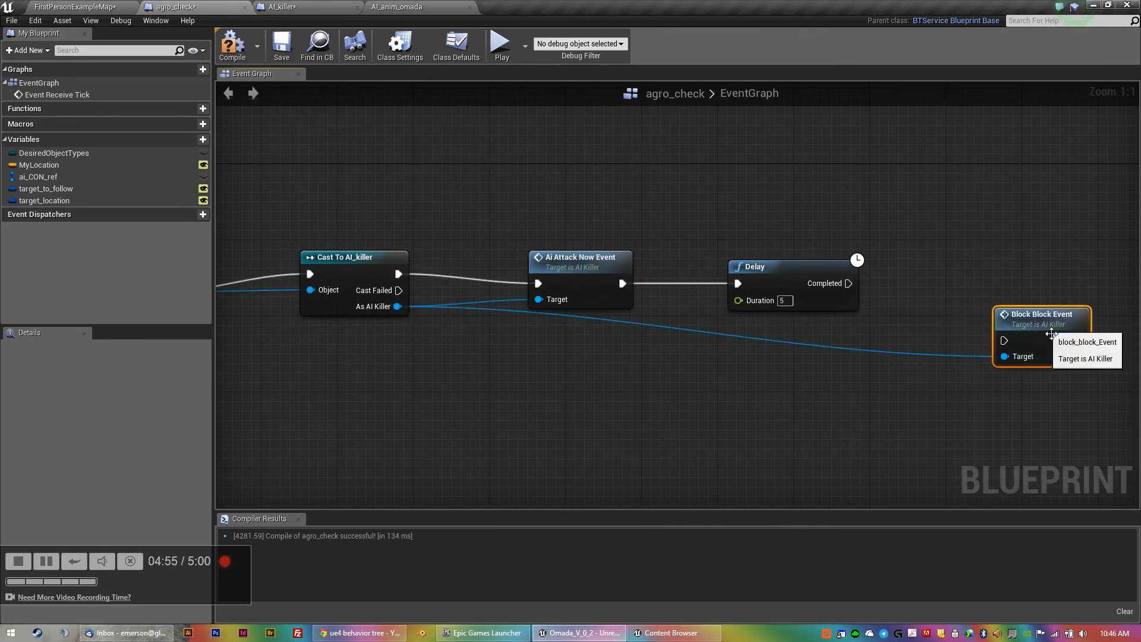